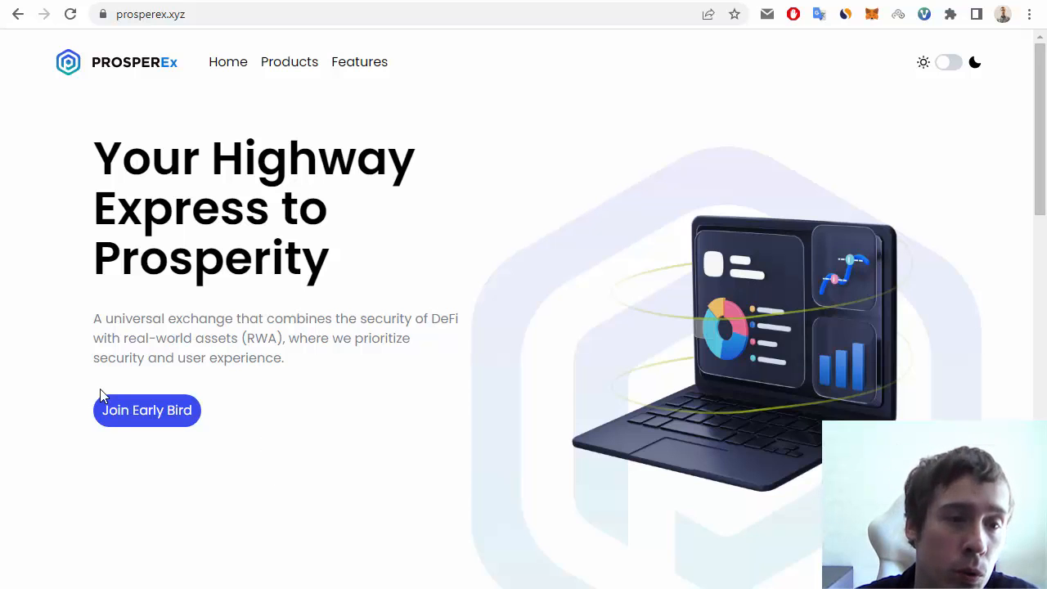
mouse_move(326, 325)
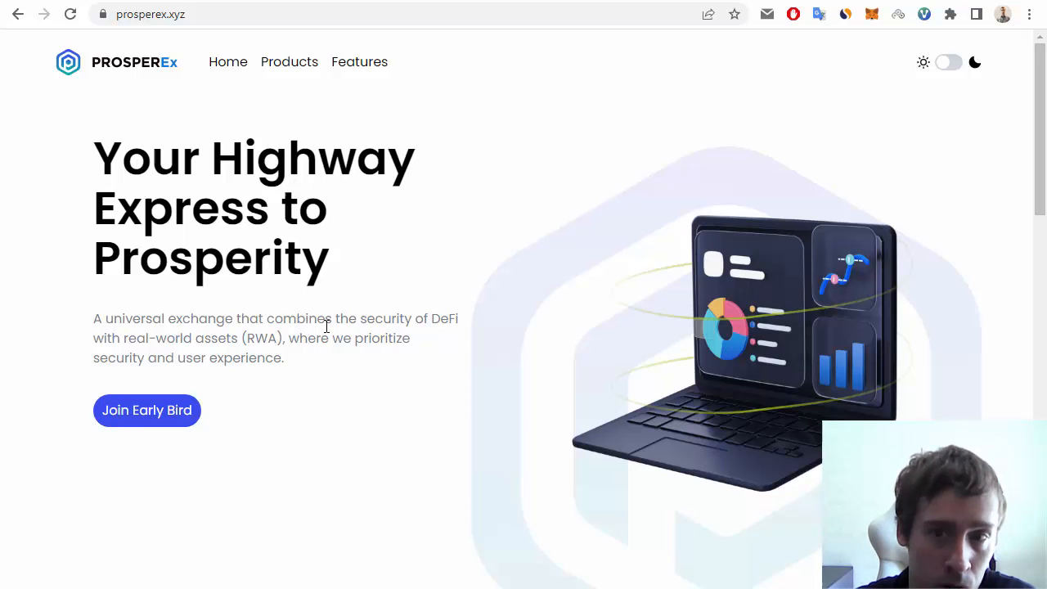
Step: Scroll from the hero banner past Market Trends to the Why Choose ProsperEx? heading
scroll("down", 3)
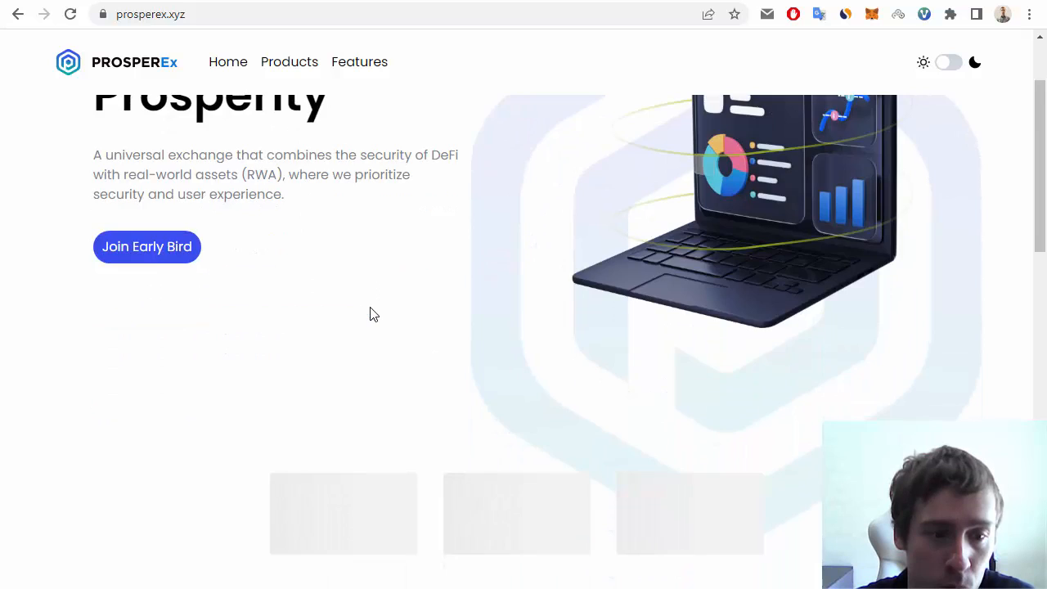
scroll("down", 3)
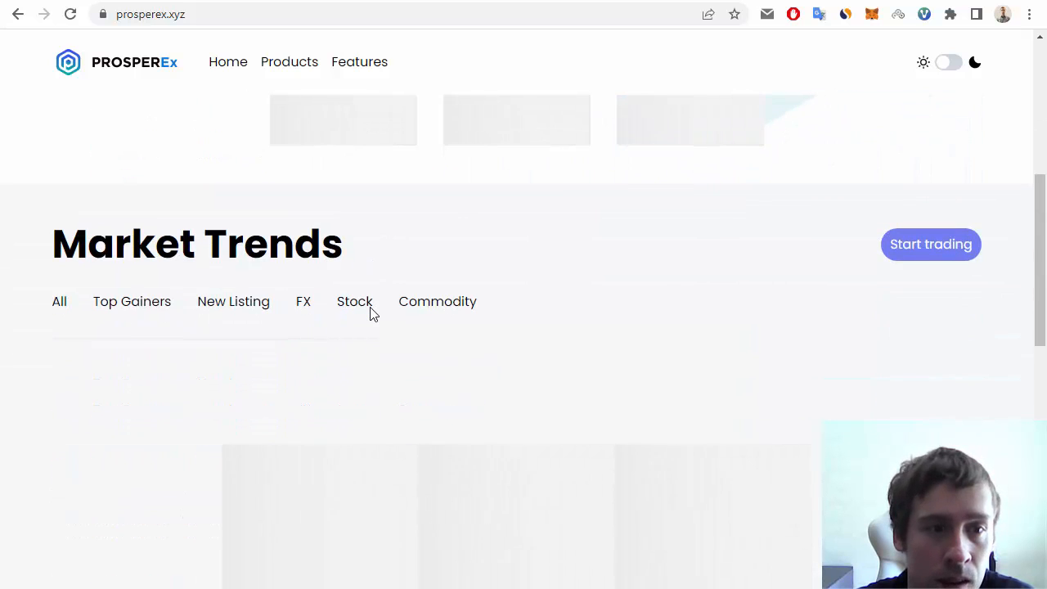
scroll("up", 3)
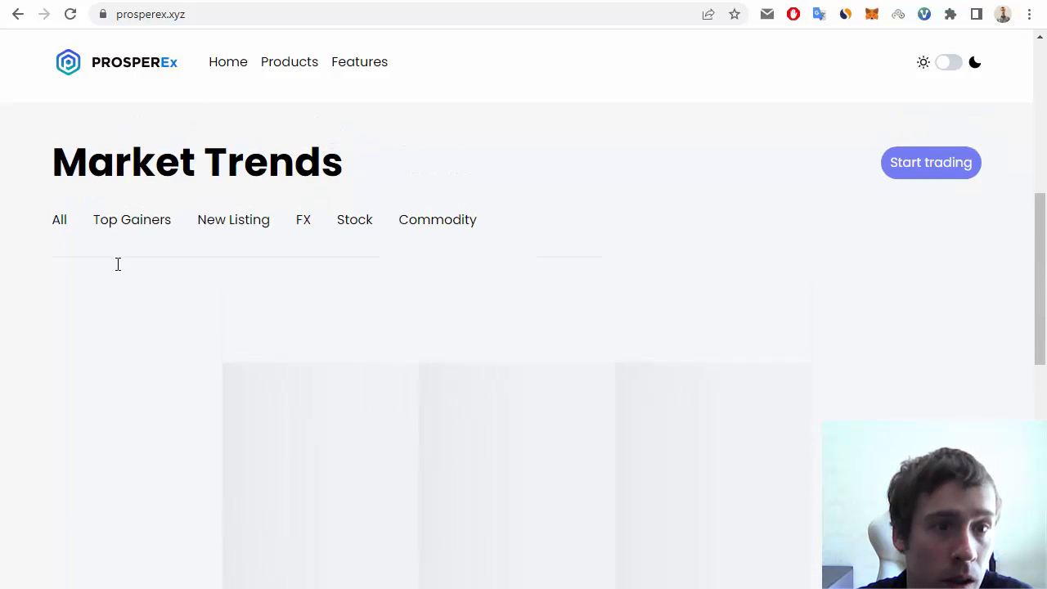
scroll("down", 3)
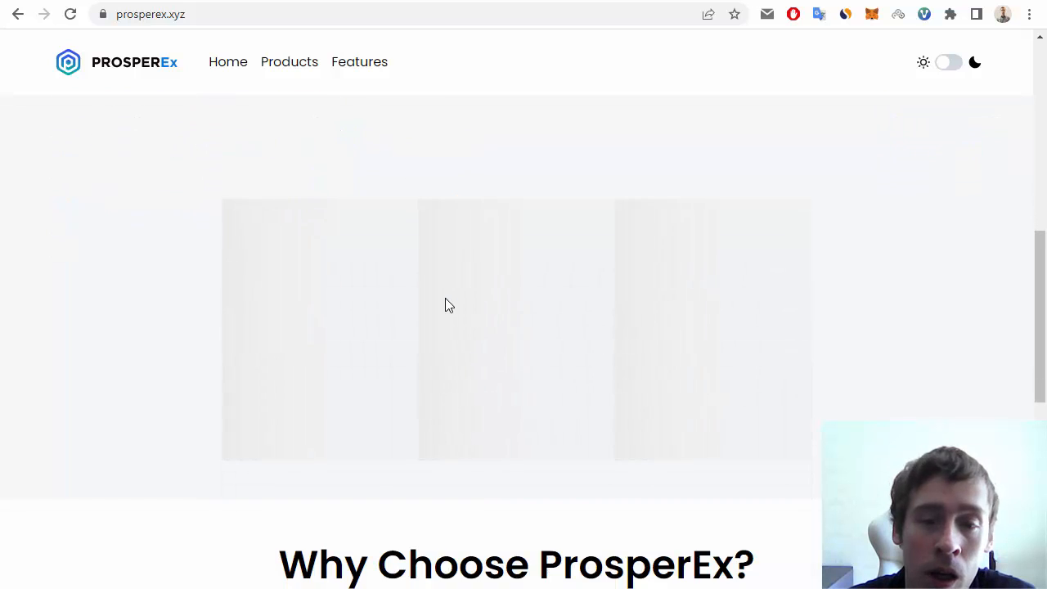
Step: Scroll to the Spot Trading, Futures Contracts, Pledge, and DeFi Mining block and read it
scroll("down", 3)
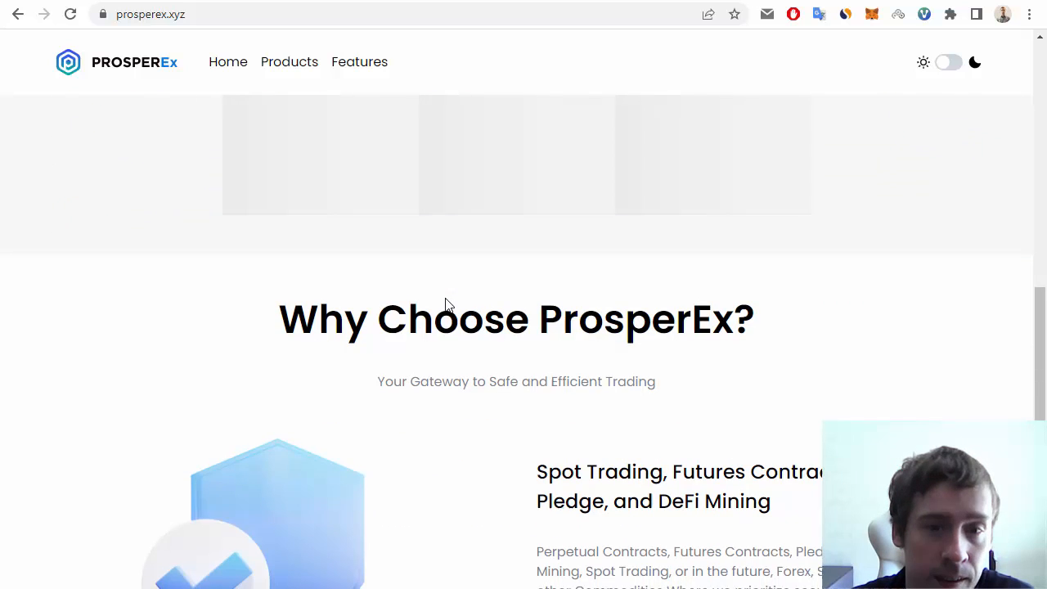
scroll("down", 3)
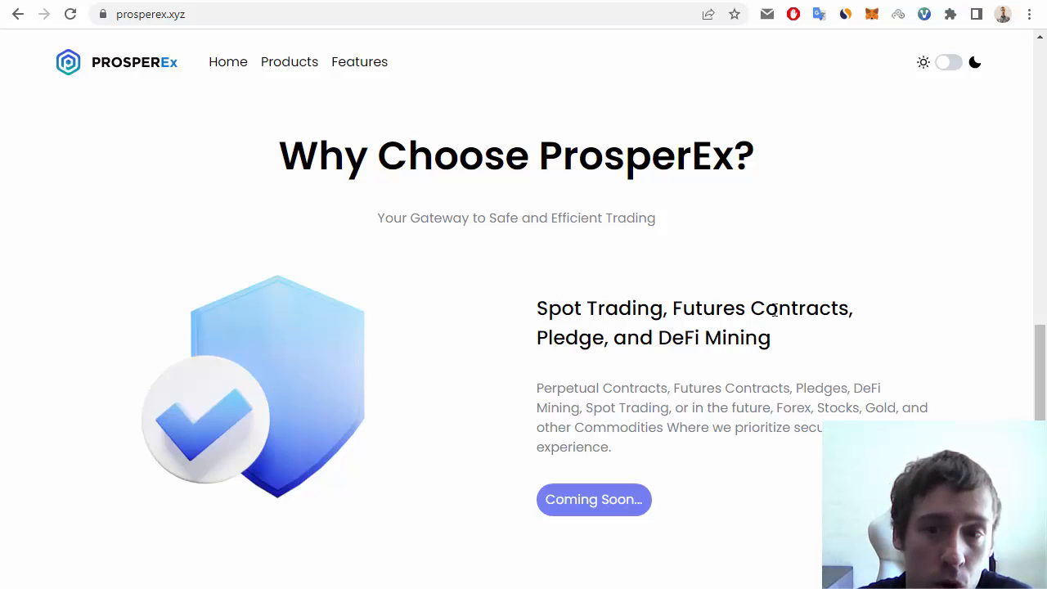
mouse_move(867, 298)
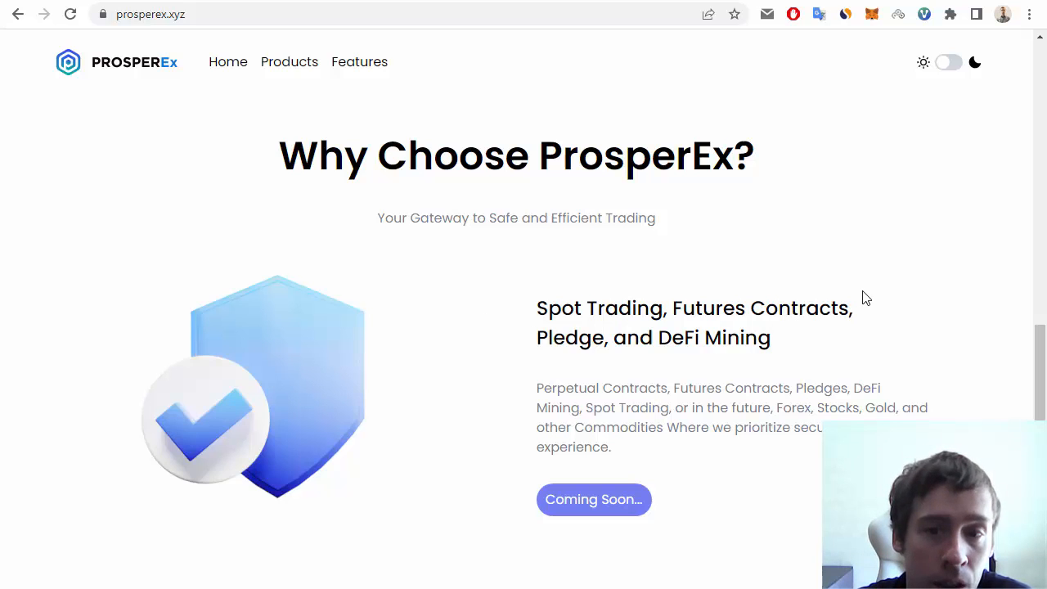
scroll("down", 3)
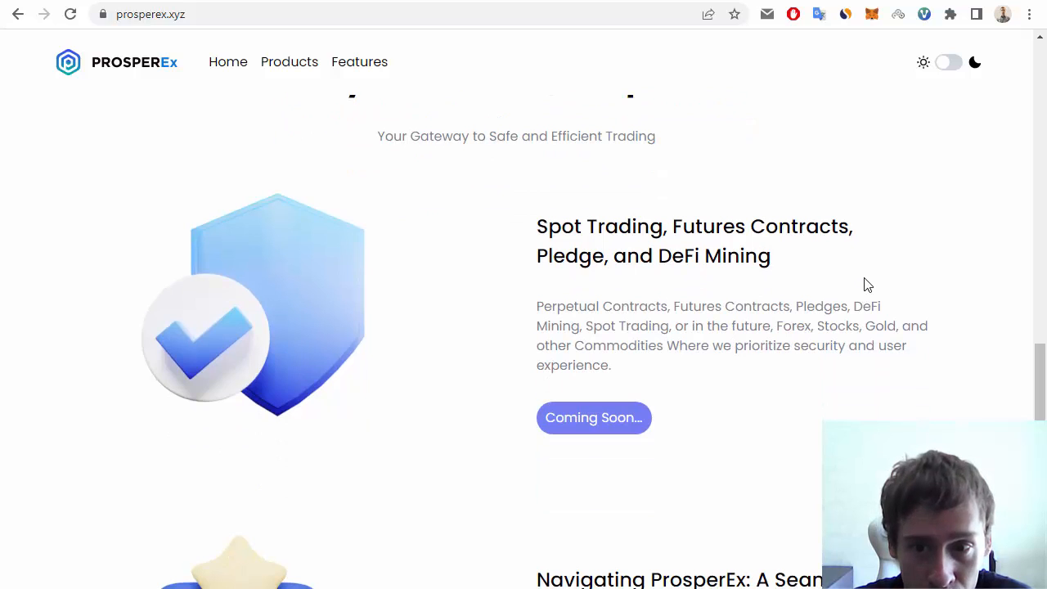
mouse_move(805, 344)
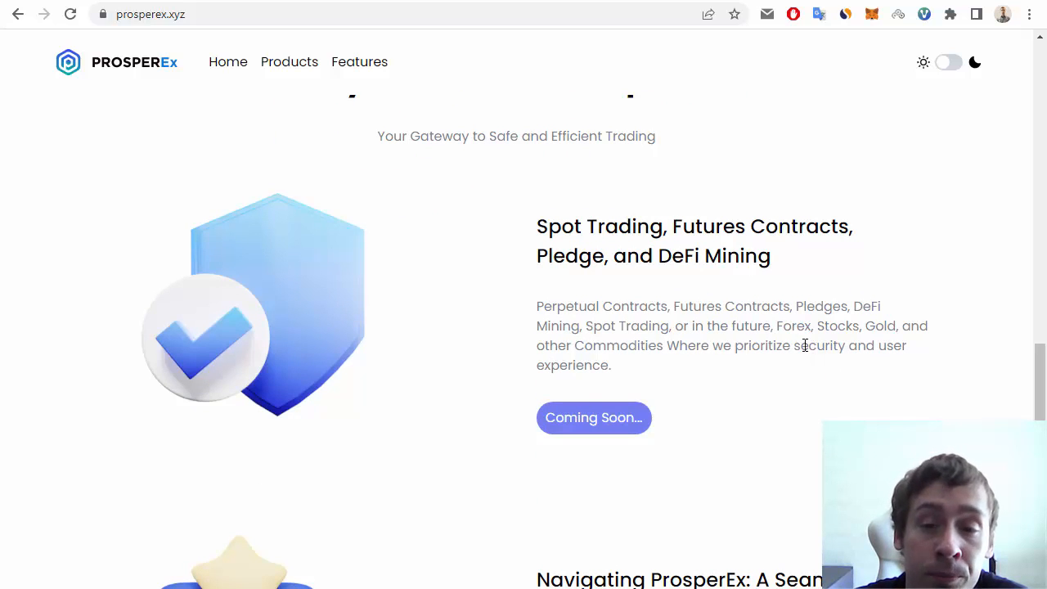
mouse_move(914, 330)
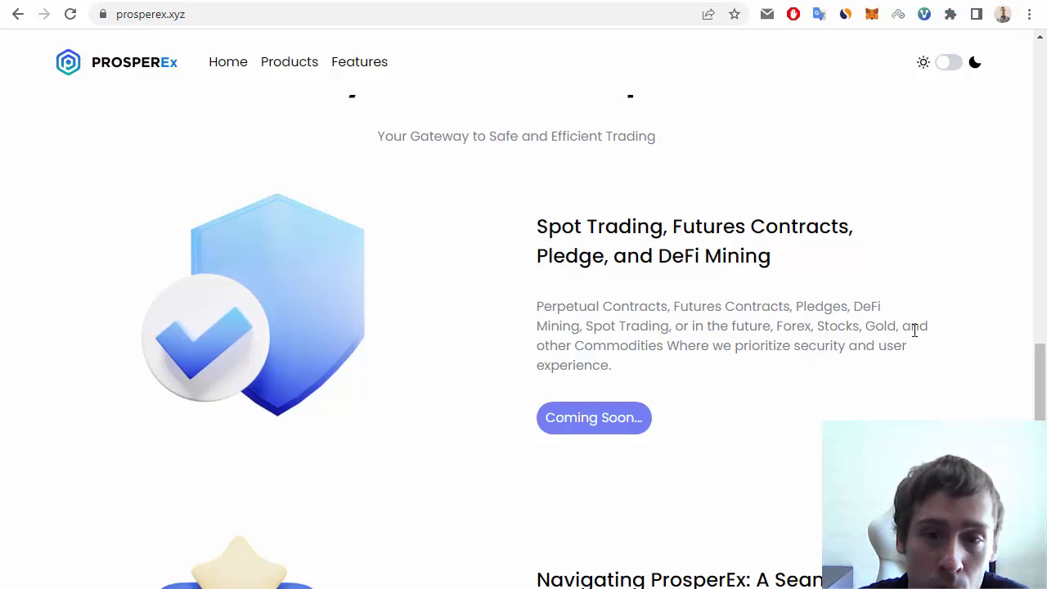
mouse_move(681, 352)
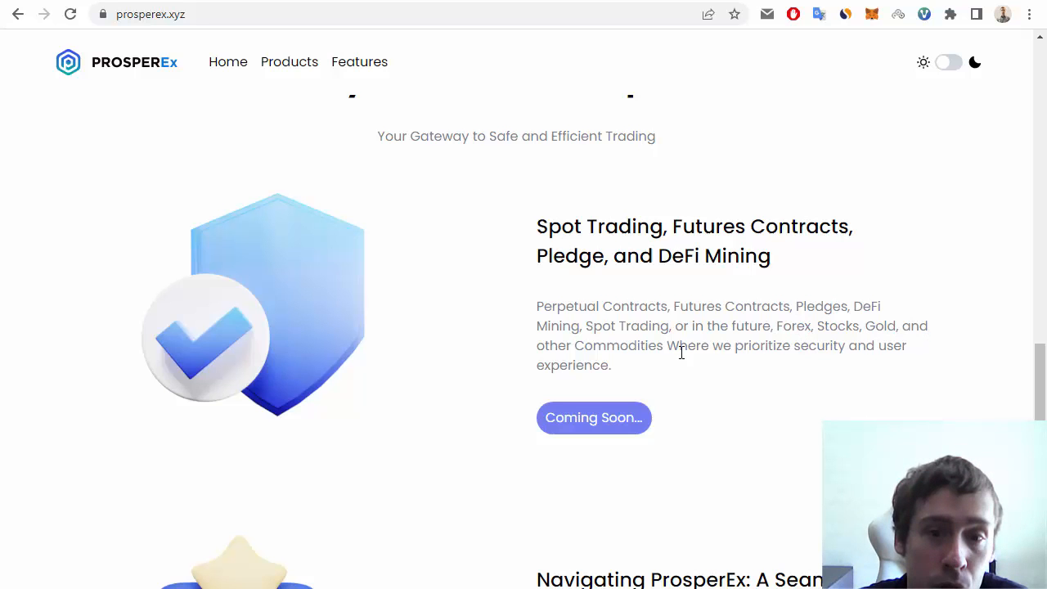
mouse_move(821, 403)
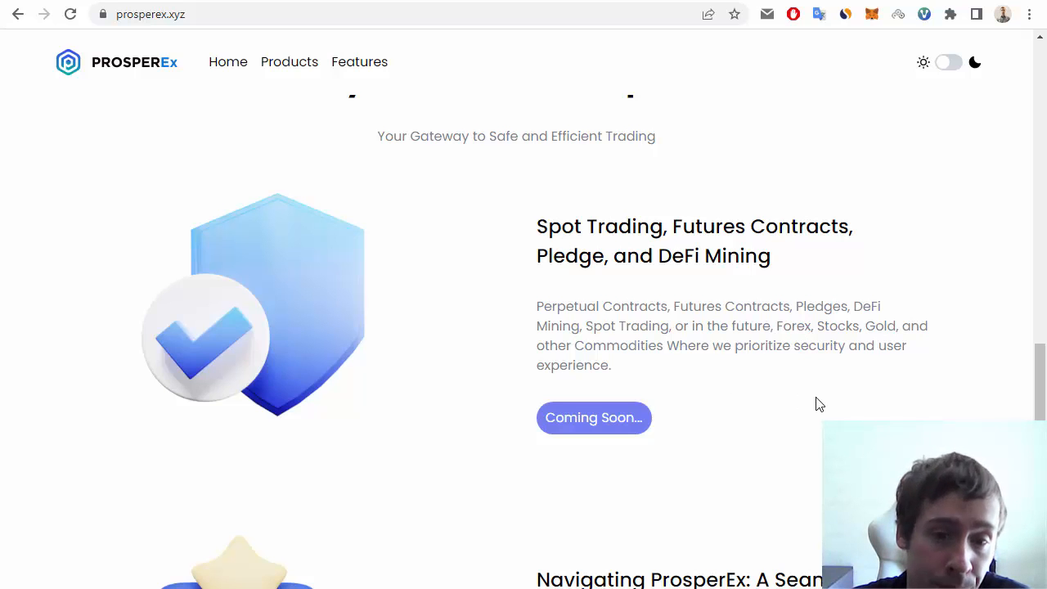
scroll("down", 3)
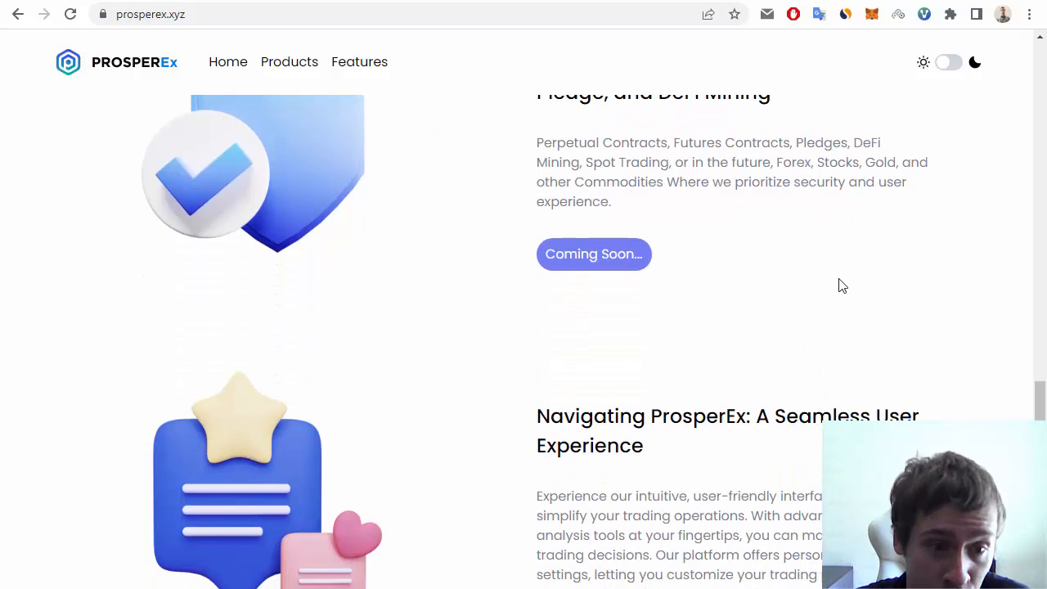
Step: Scroll past Navigating ProsperEx to the Reduce Liquidation Risks, Save on Costs and Simple Swaps cards
scroll("down", 3)
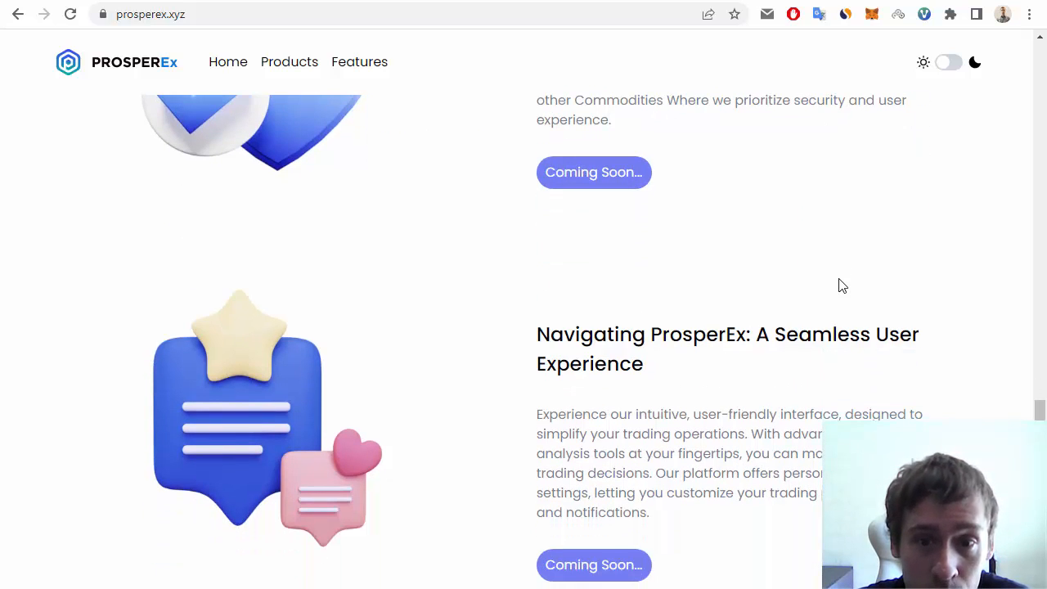
scroll("down", 3)
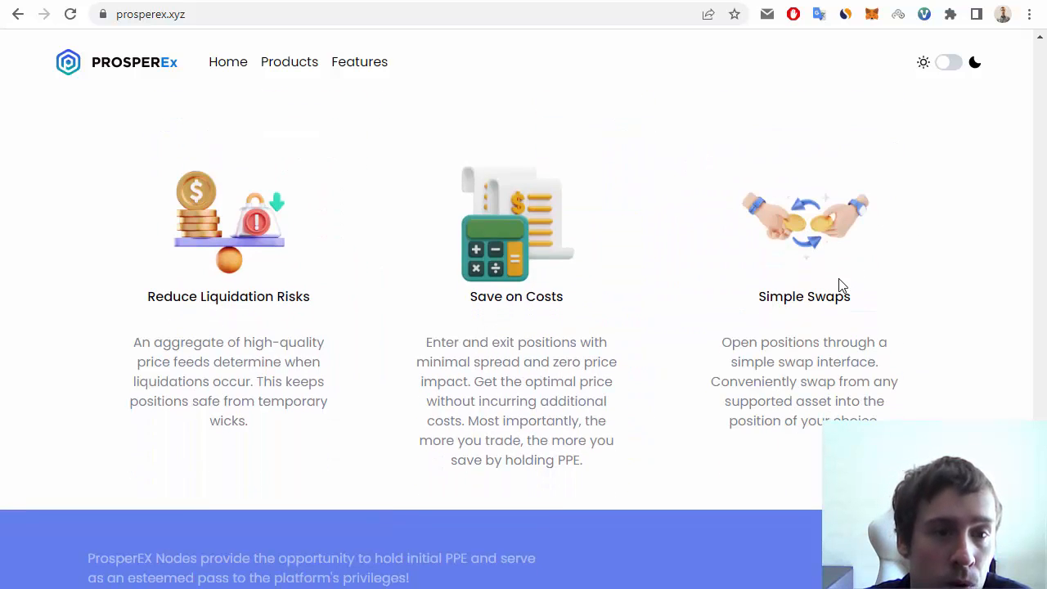
scroll("up", 3)
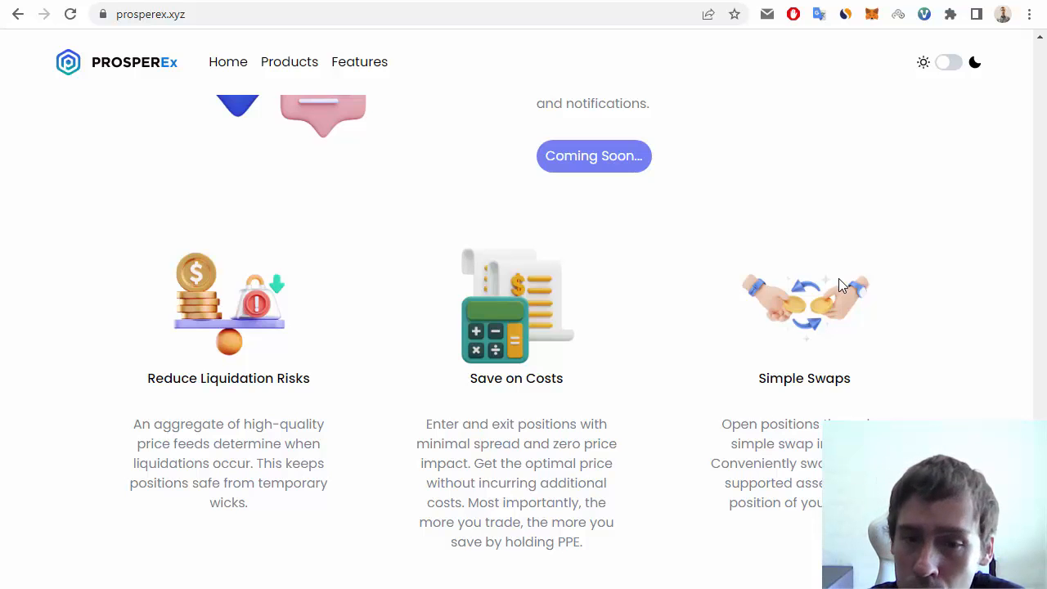
Step: Scroll to the blue Unleash the Power of ProsperEx Nodes banner below the benefit cards
scroll("down", 3)
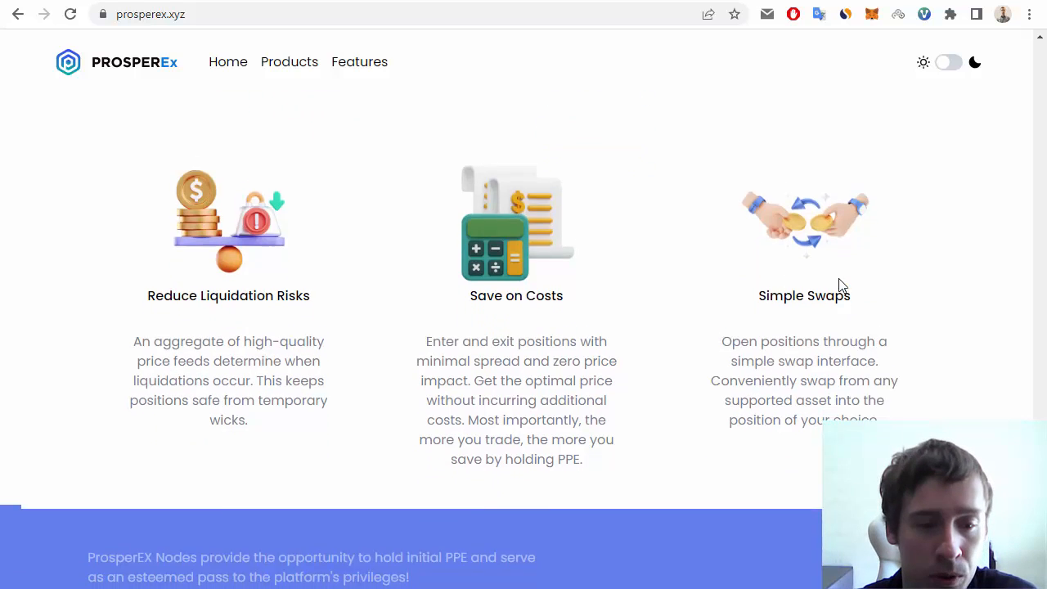
scroll("down", 3)
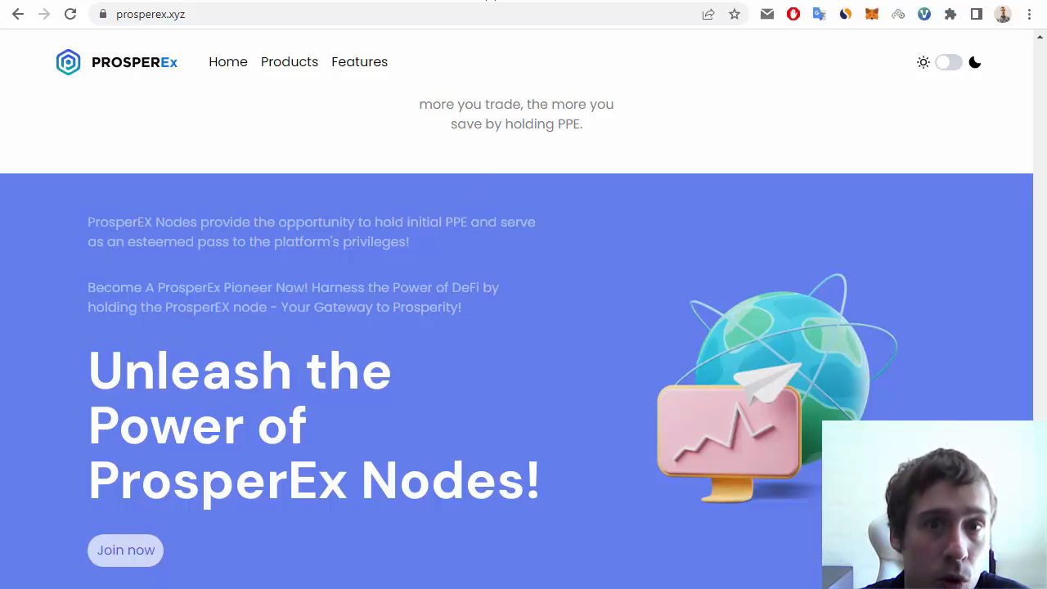
Step: Switch to ProsperEx's Twitter profile and scroll down to the Why #ProsperEx and July 18 stocks posts
left_click(174, 13)
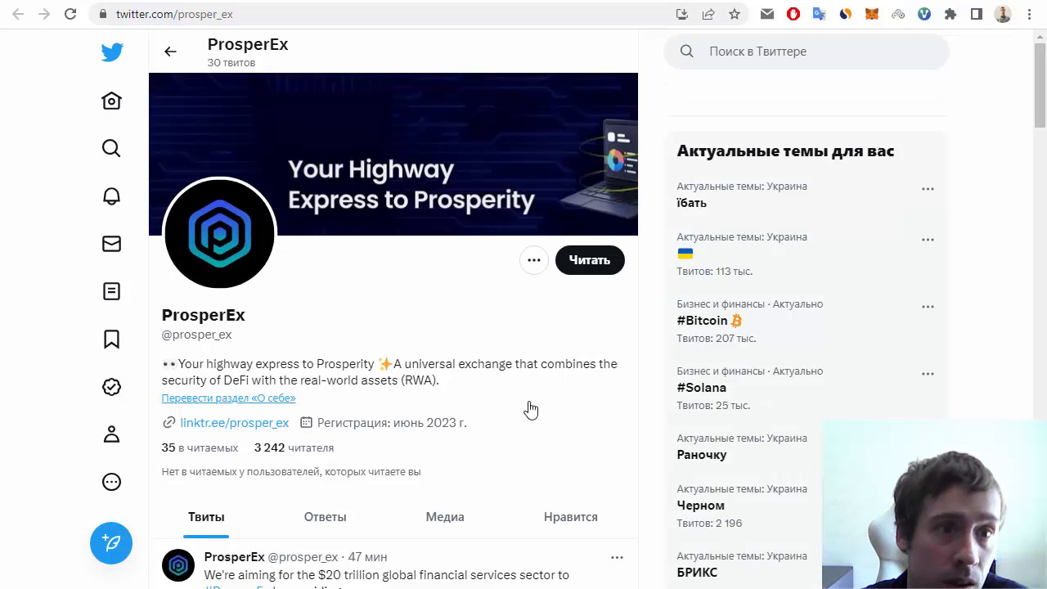
scroll("down", 3)
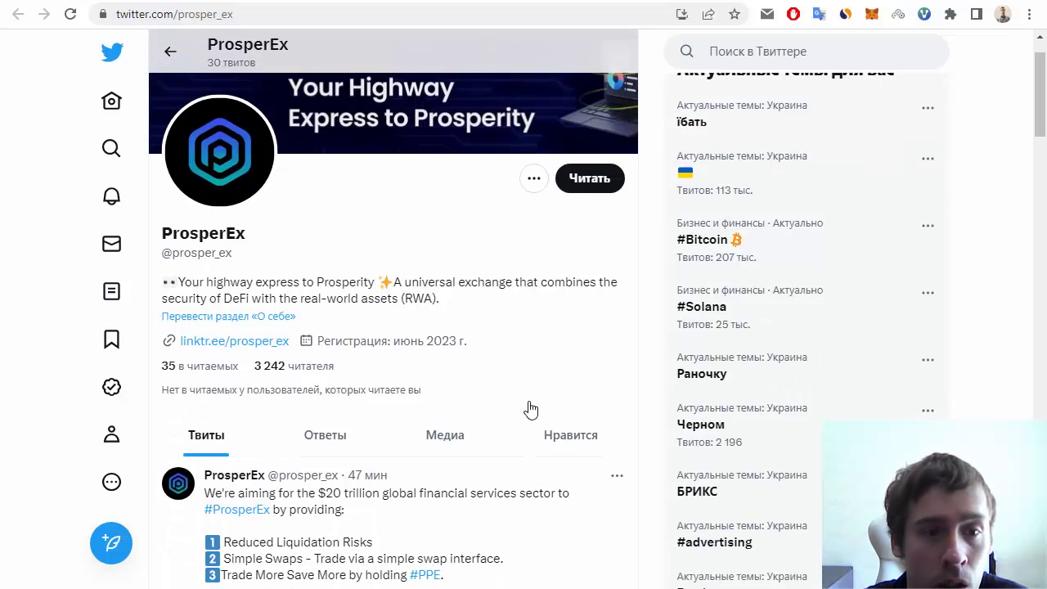
mouse_move(523, 380)
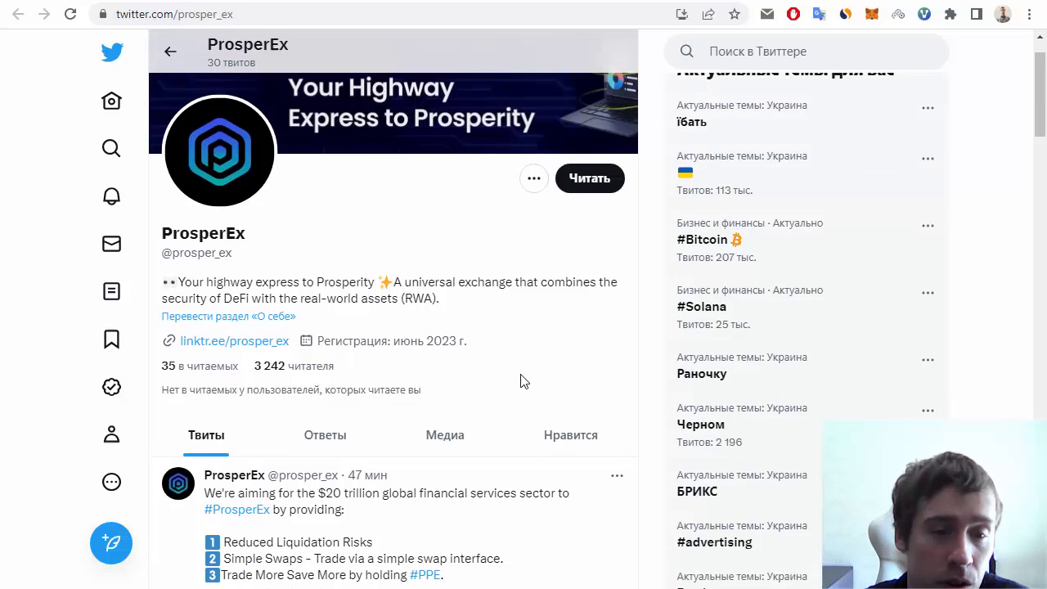
scroll("down", 3)
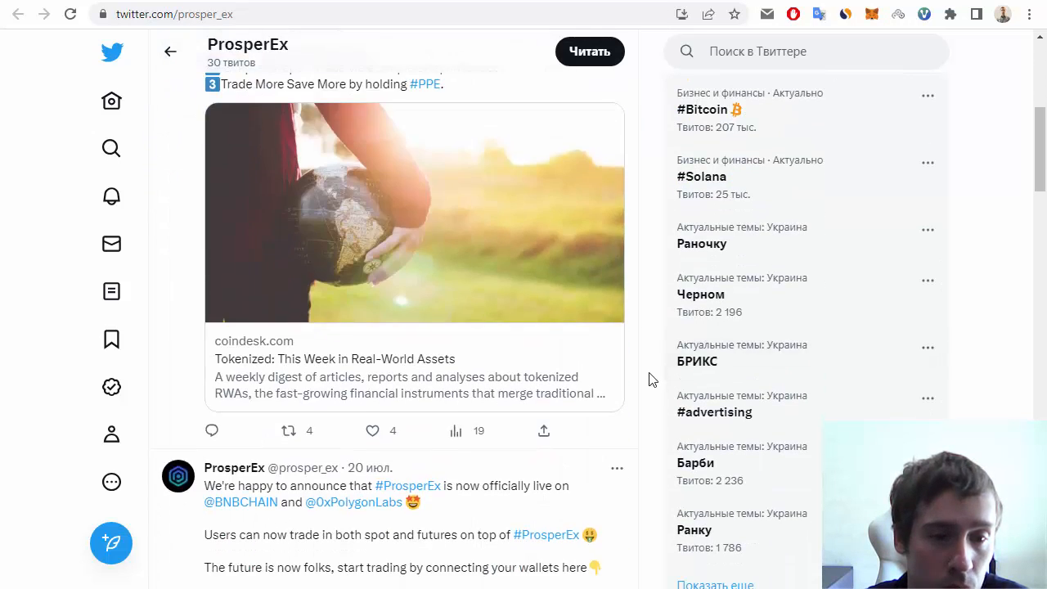
scroll("down", 3)
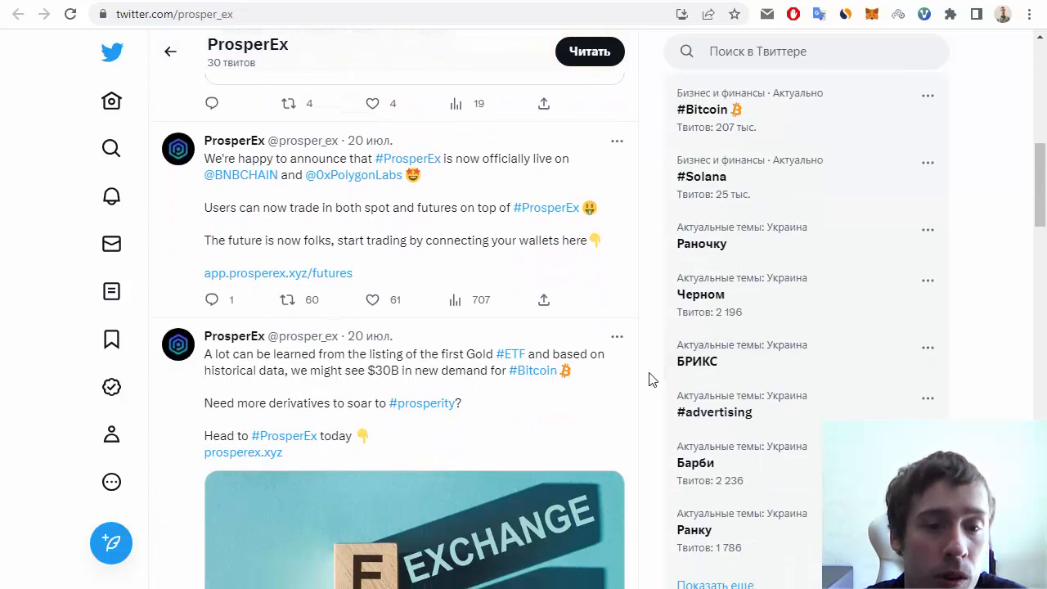
scroll("down", 3)
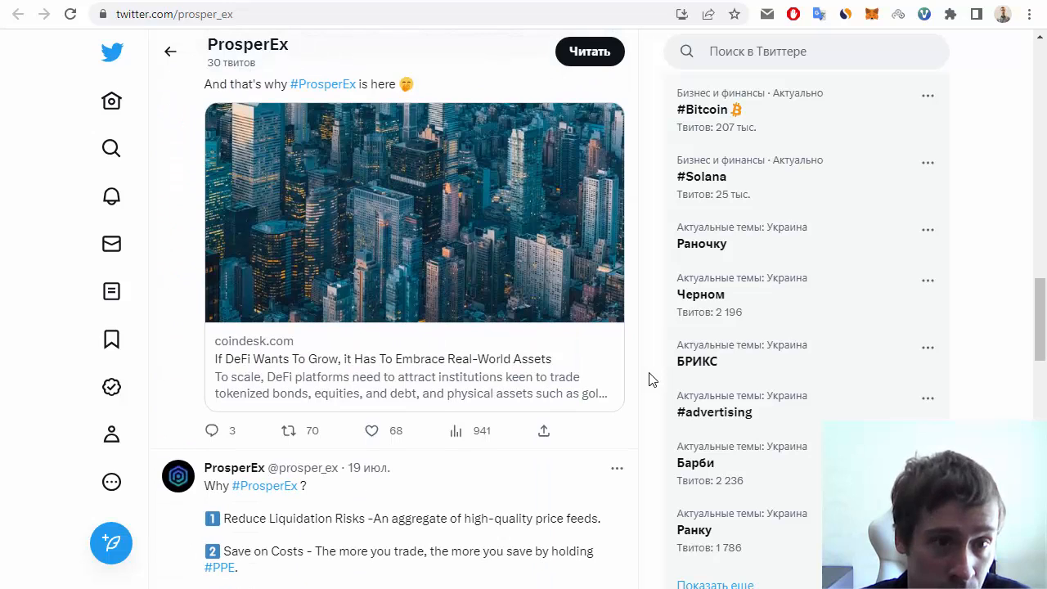
scroll("down", 3)
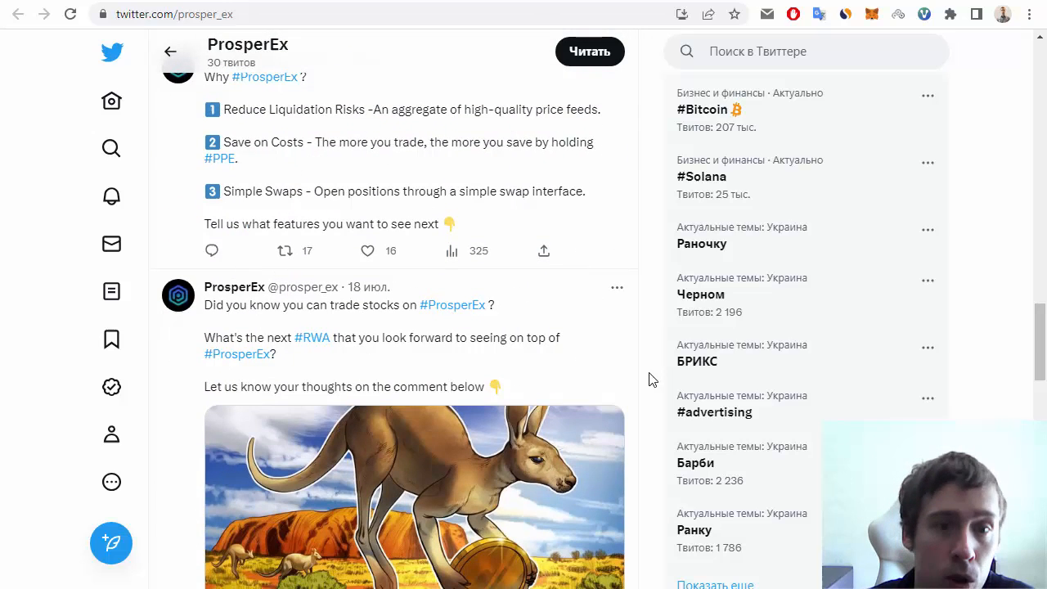